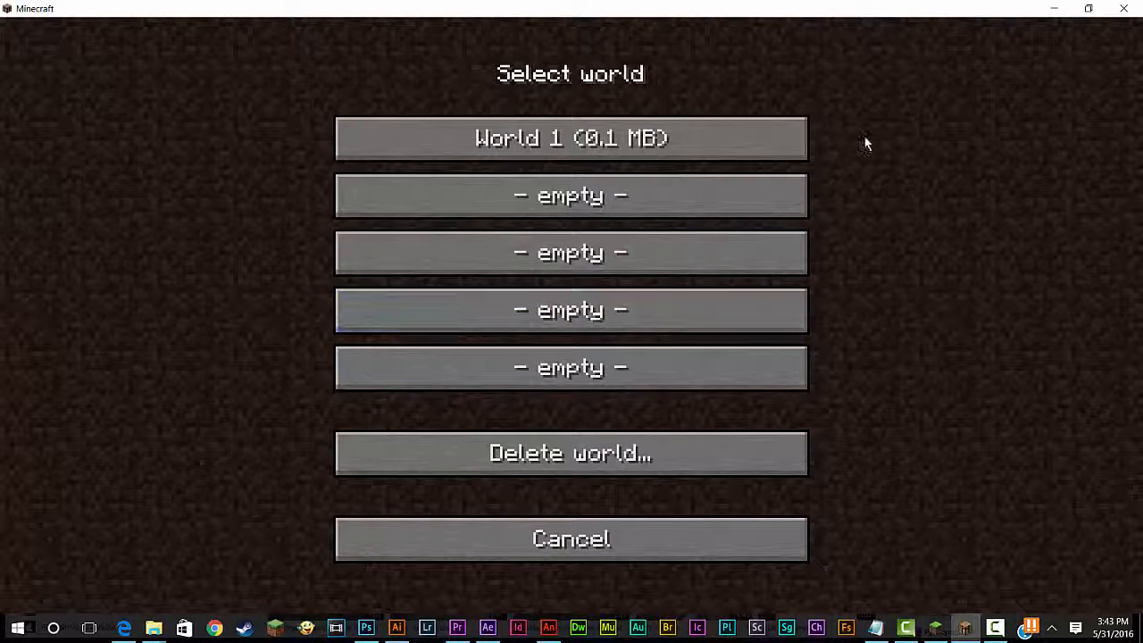
- Load the saved World 1 from the Select world screen
click(572, 138)
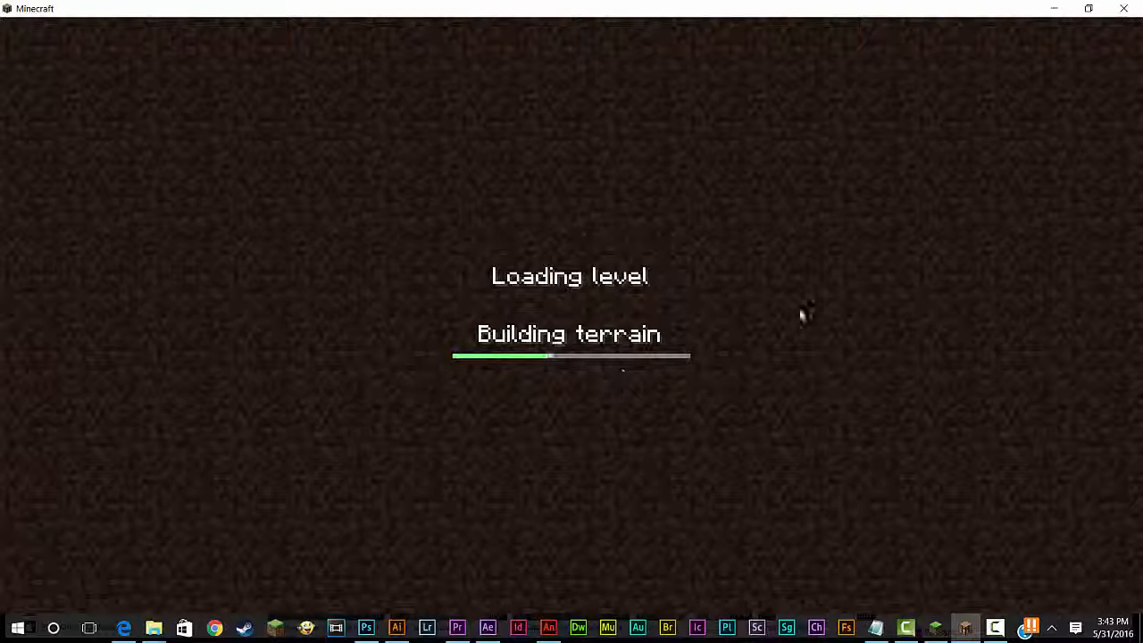
mouse_move(790, 421)
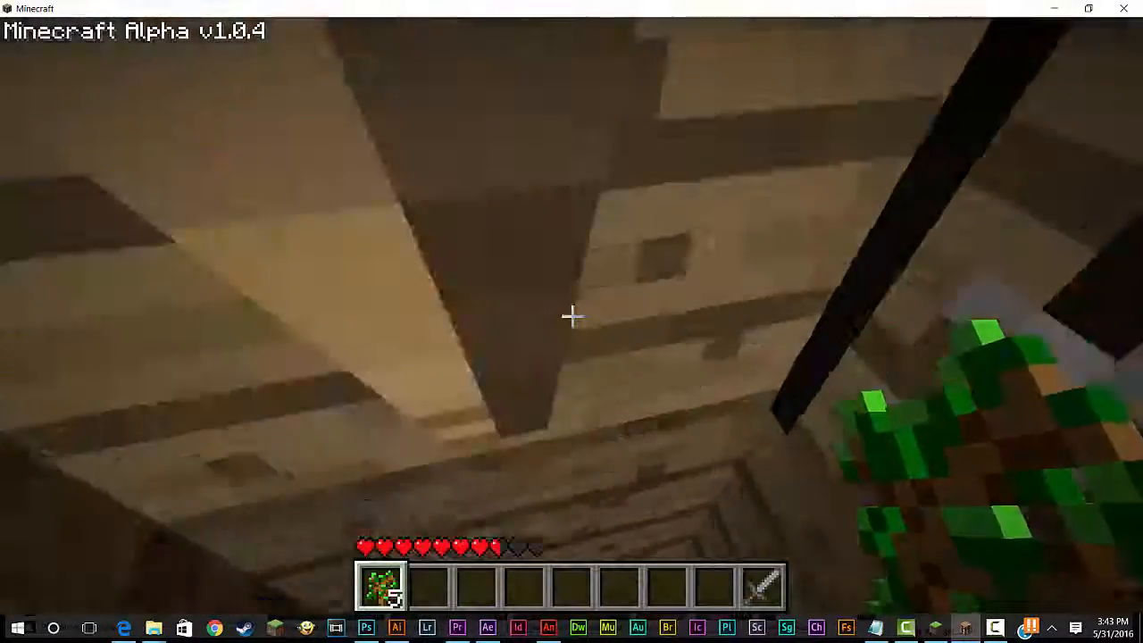
mouse_move(572, 316)
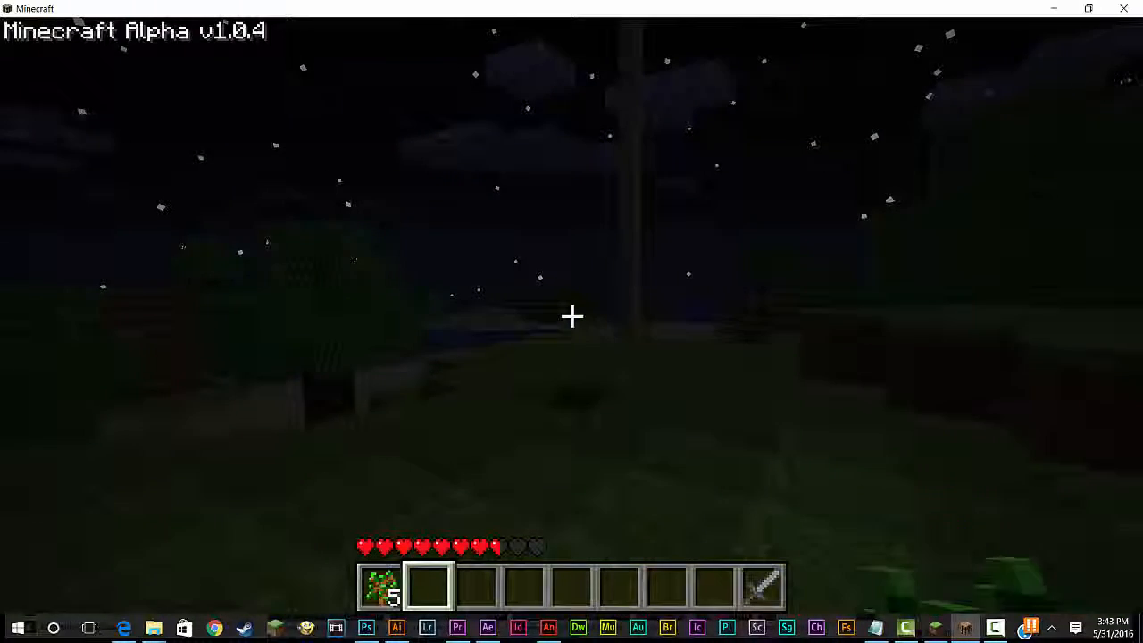
mouse_move(572, 316)
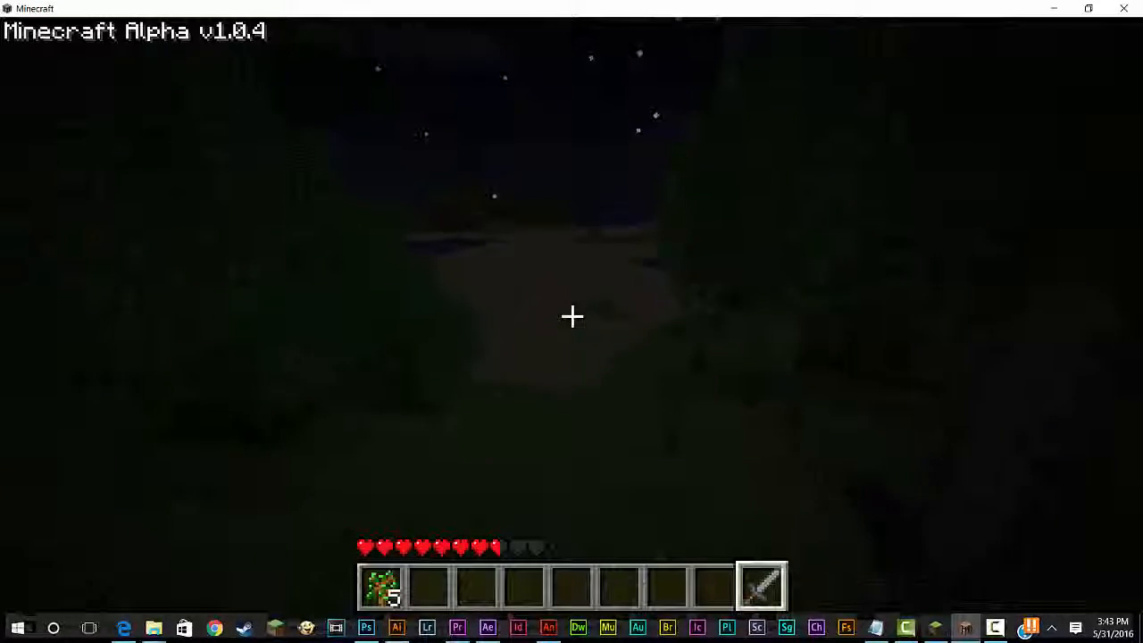
mouse_move(571, 316)
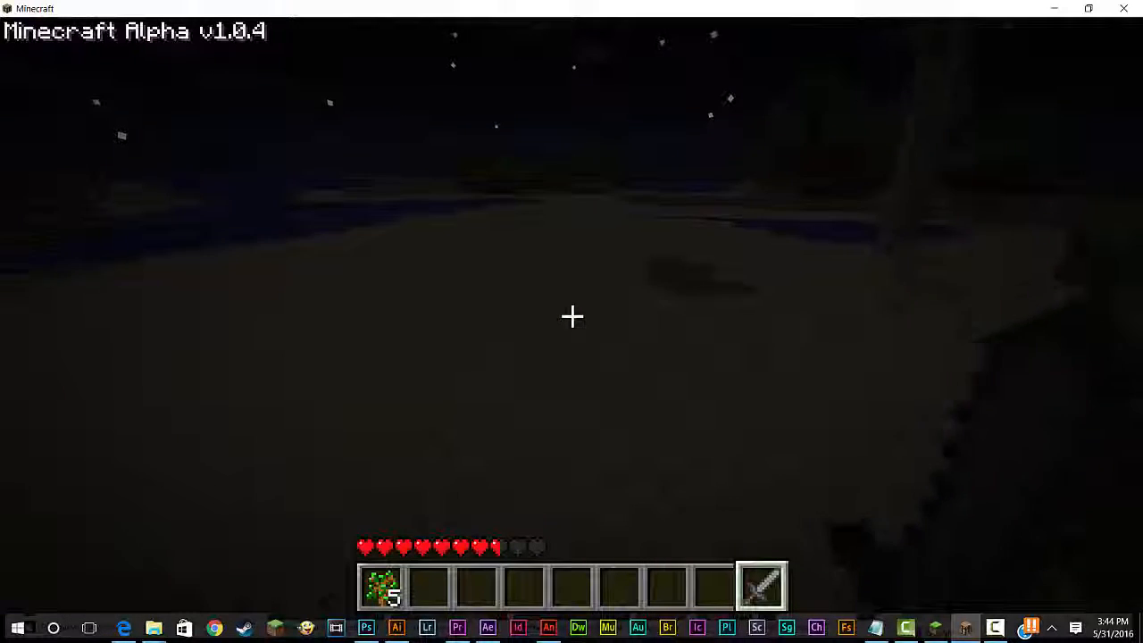
mouse_move(572, 316)
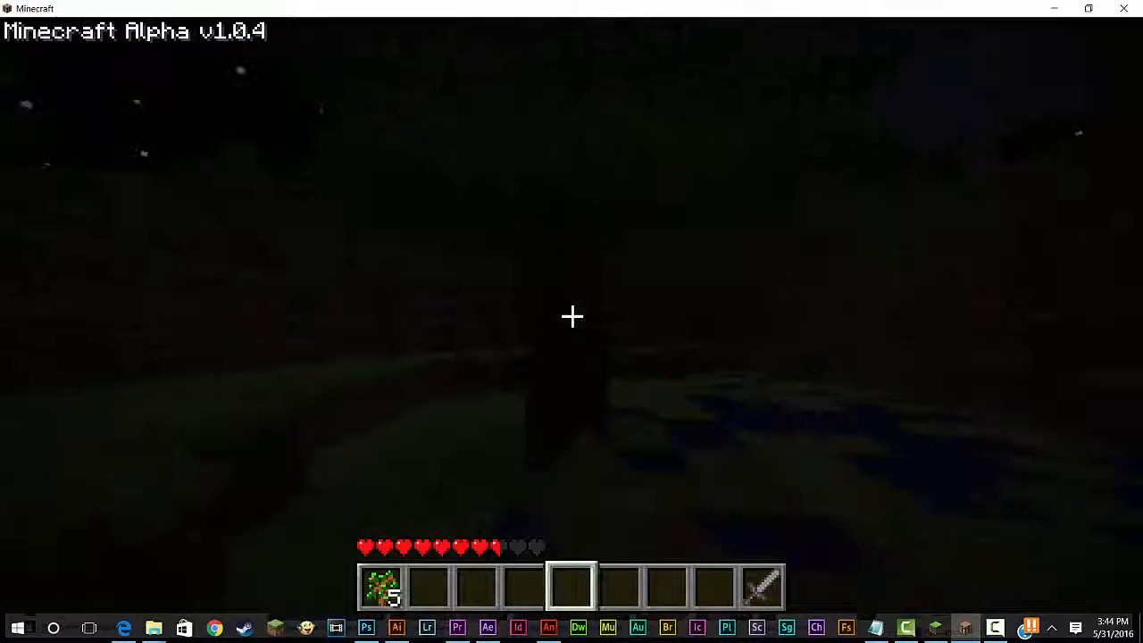
mouse_move(572, 316)
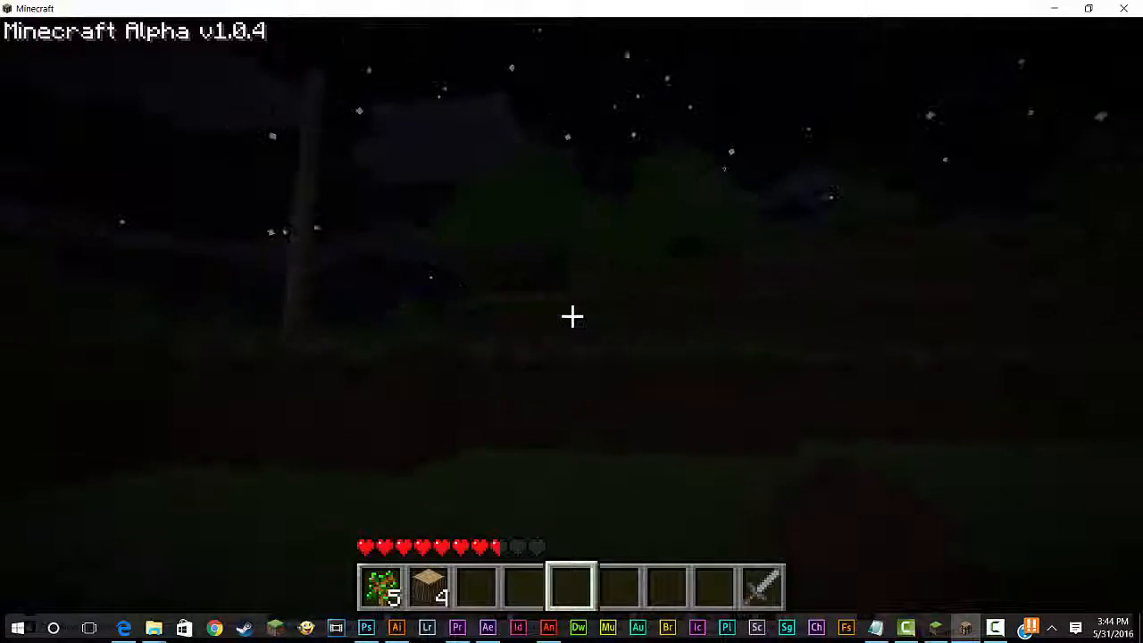
- Pause the game to bring up the game menu while the level saves
key(Escape)
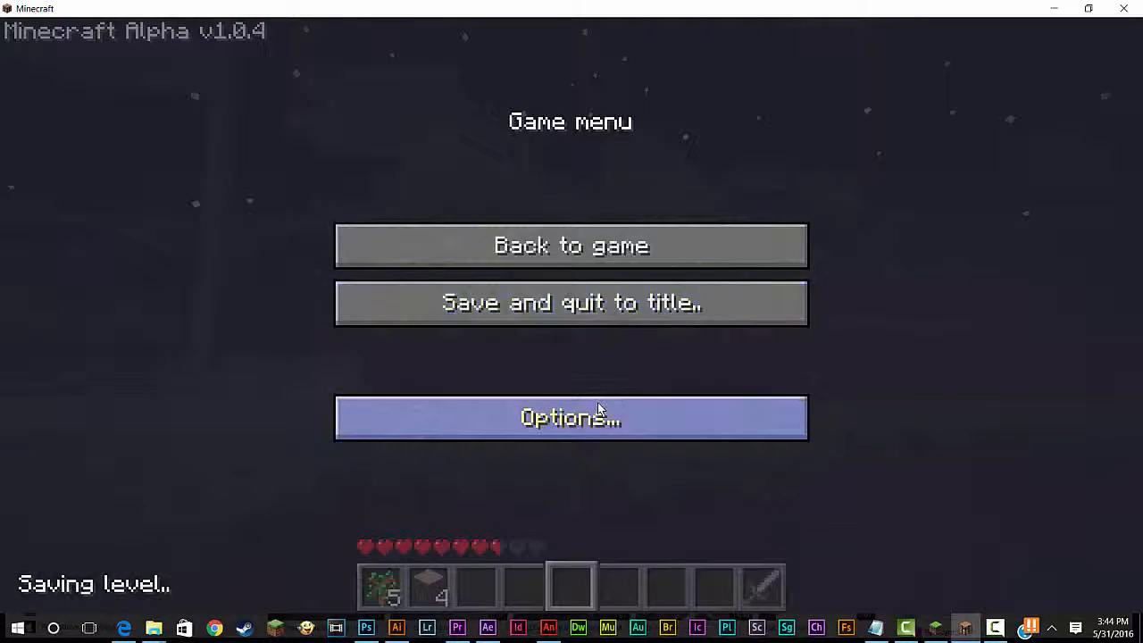
- Browse Options and the Controls key bindings, then return to the game menu
click(571, 418)
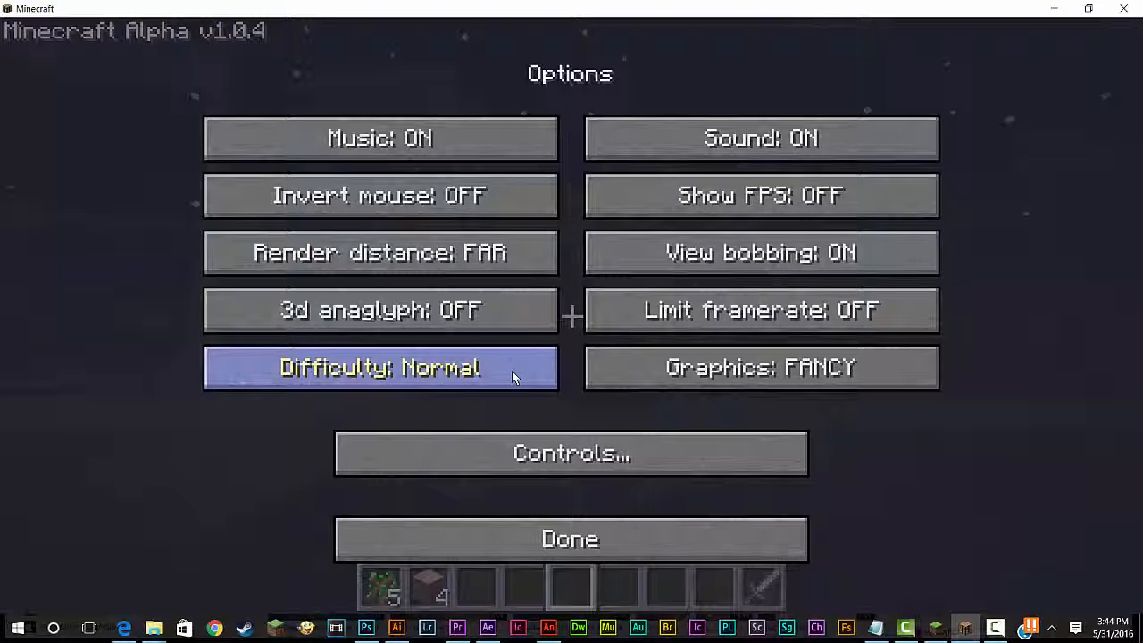
click(572, 453)
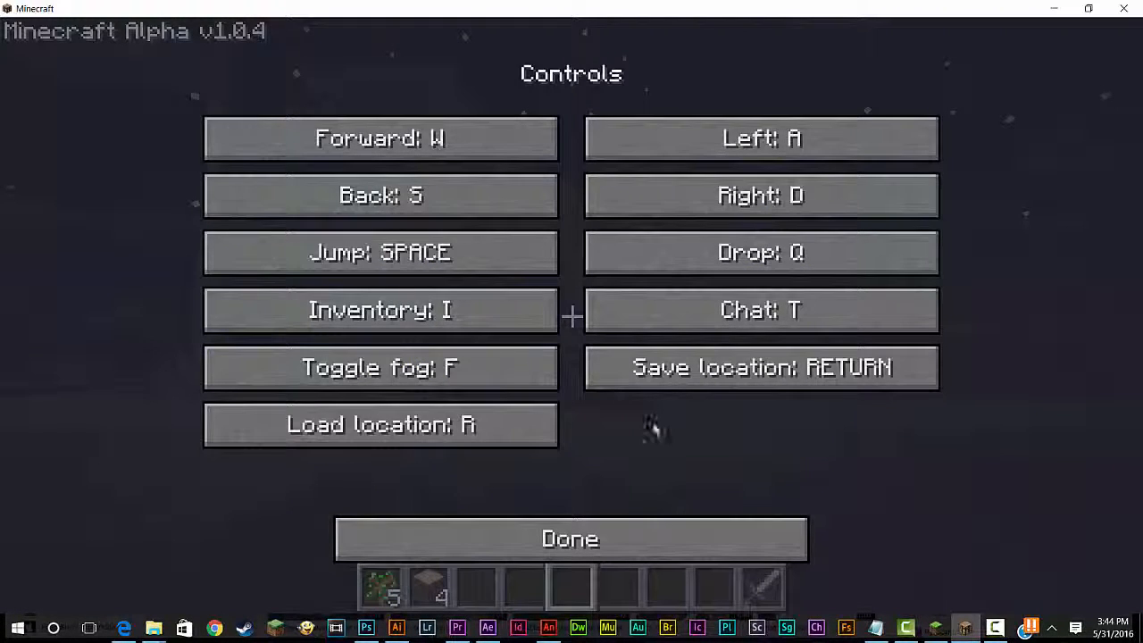
click(570, 539)
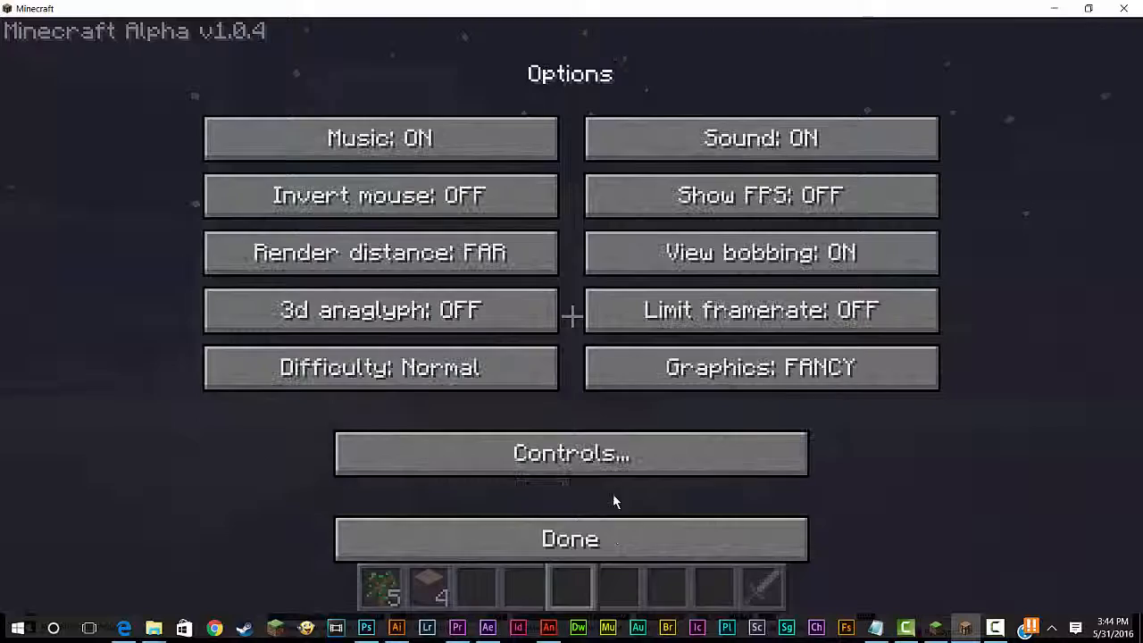
click(570, 540)
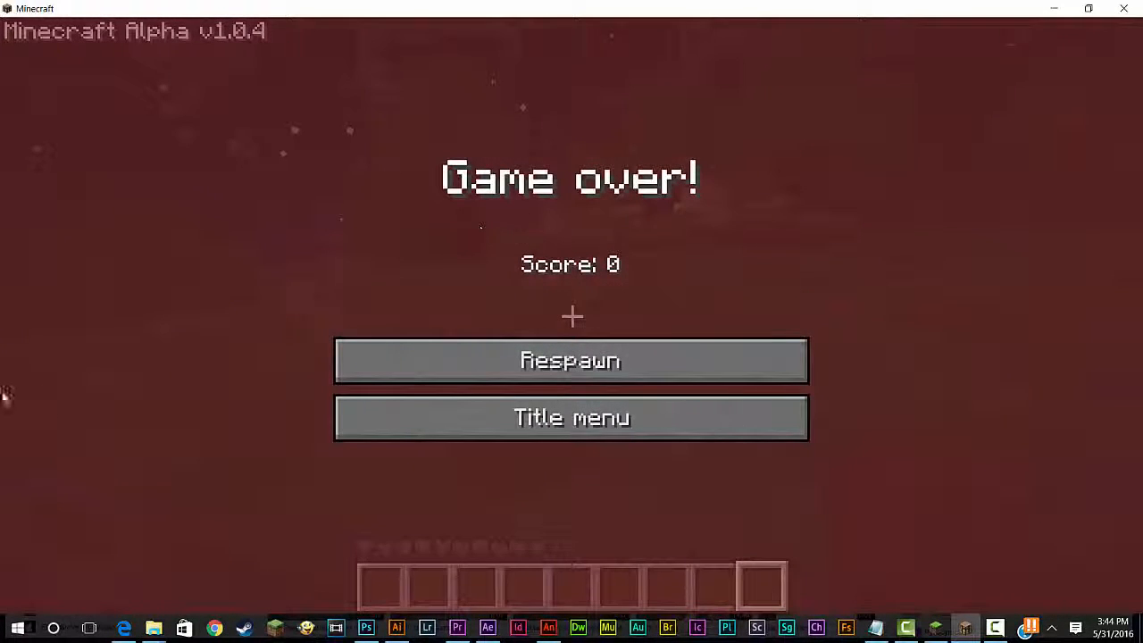
mouse_move(572, 418)
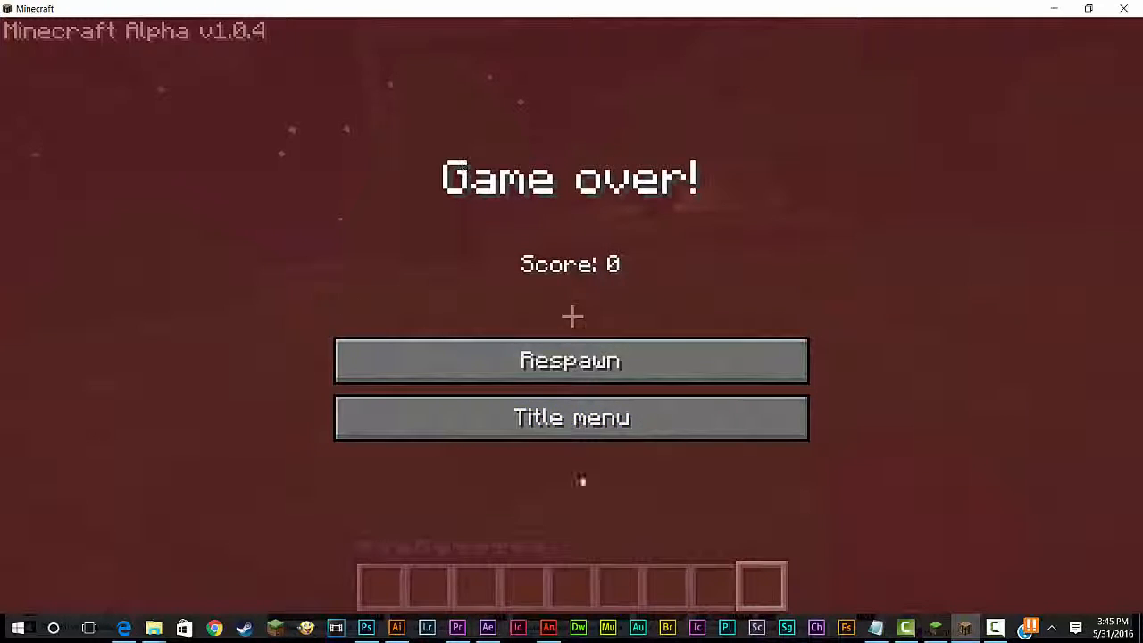
mouse_move(677, 458)
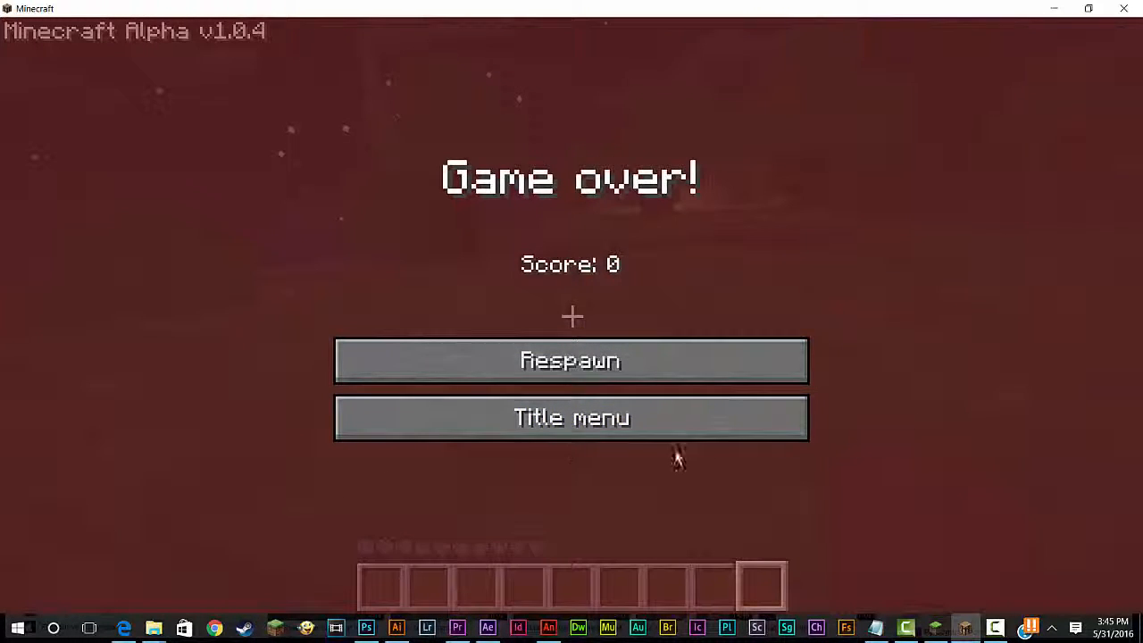